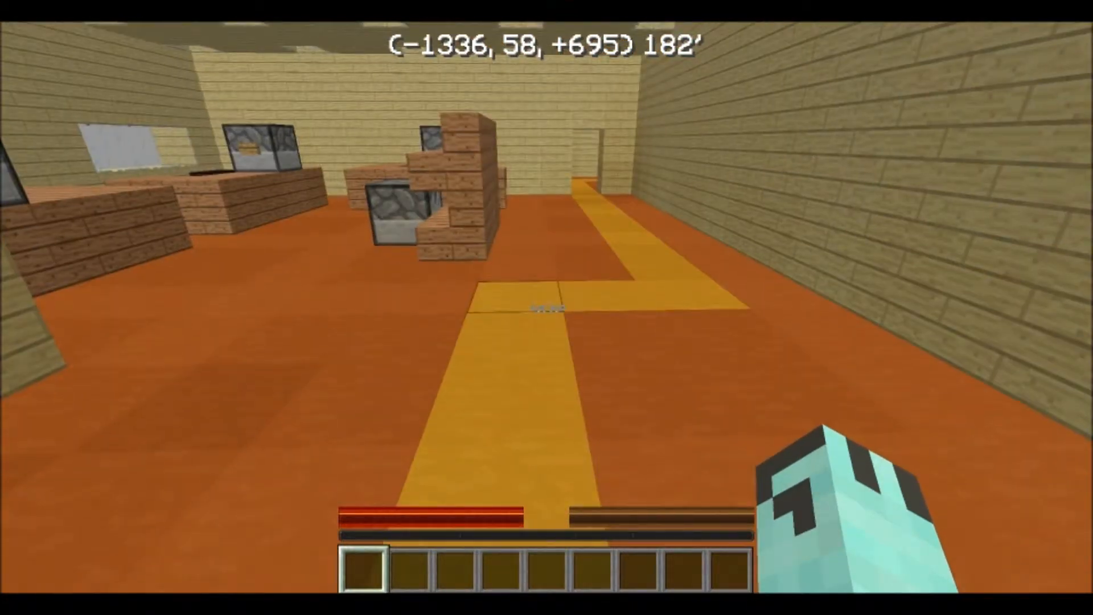
mouse_move(544, 306)
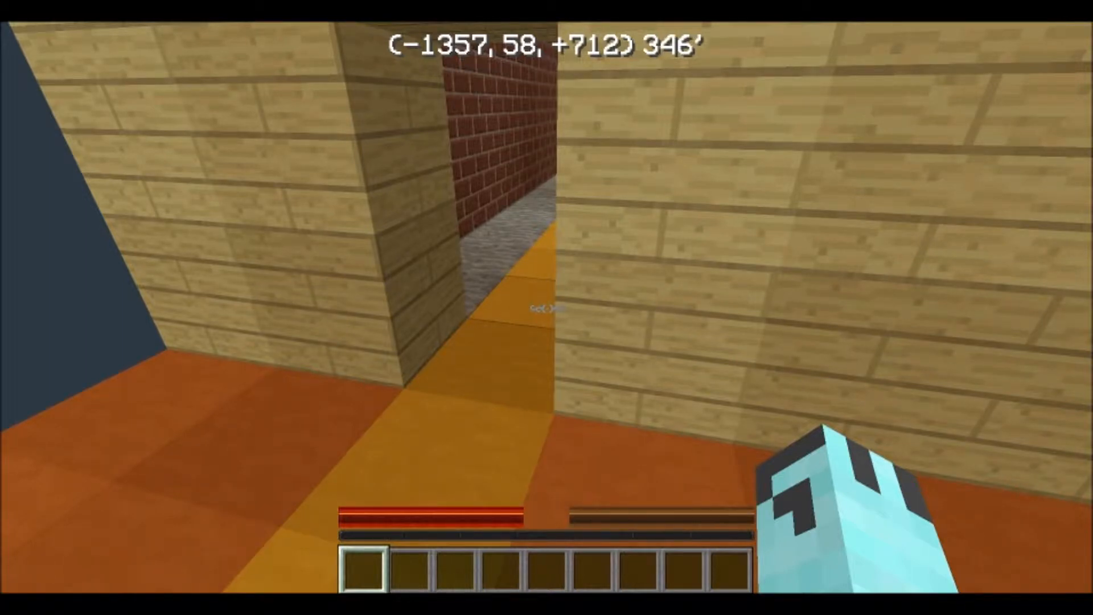
mouse_move(542, 309)
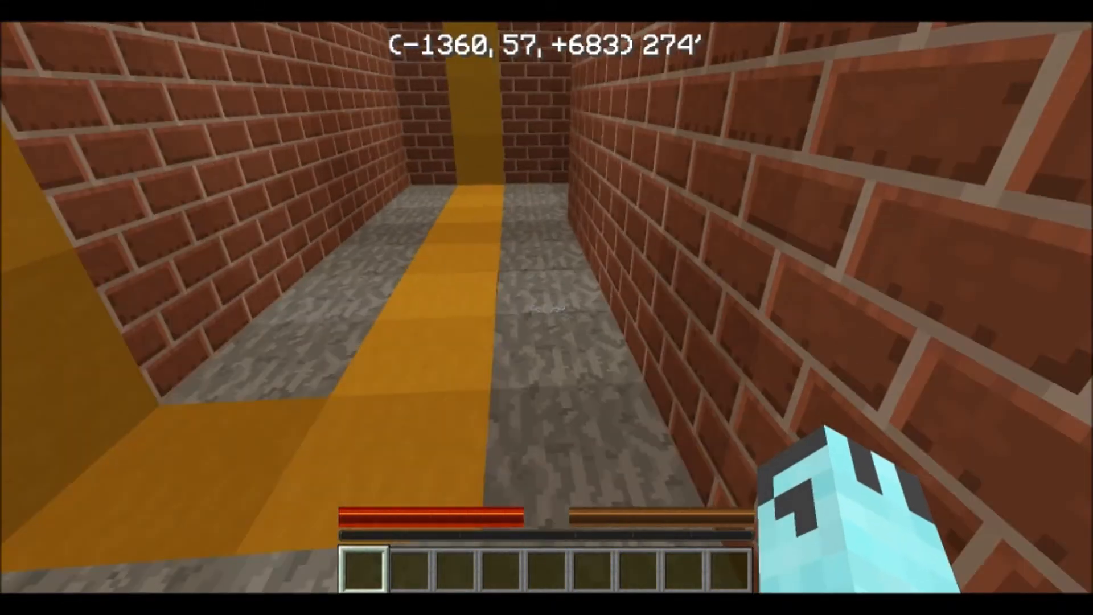
mouse_move(546, 307)
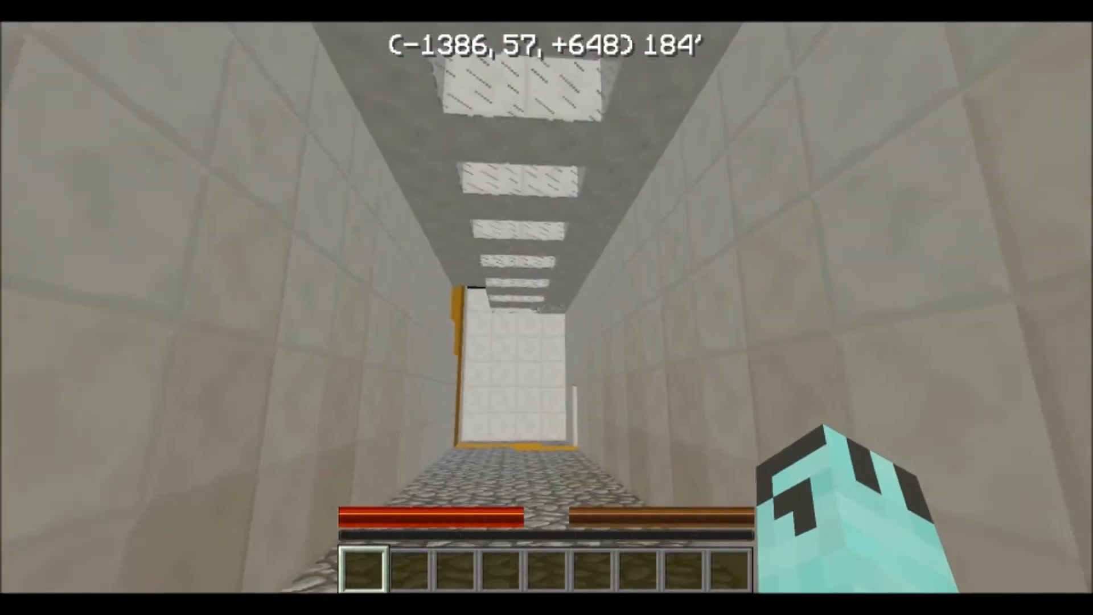
Walk forward through the wooden passage and white corridor onto the open orange platform
key("w")
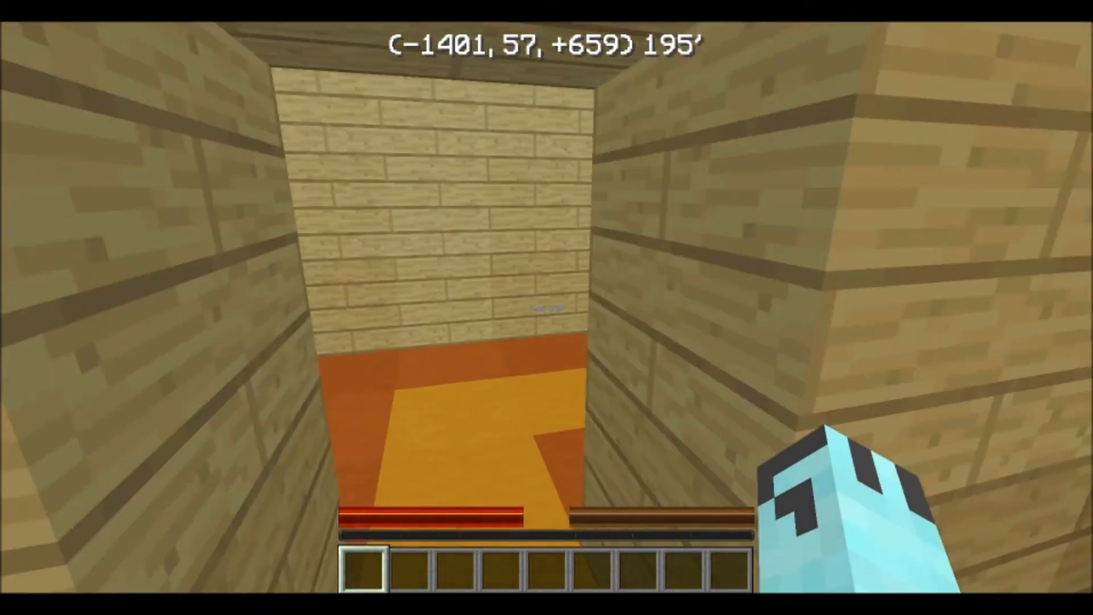
mouse_move(546, 307)
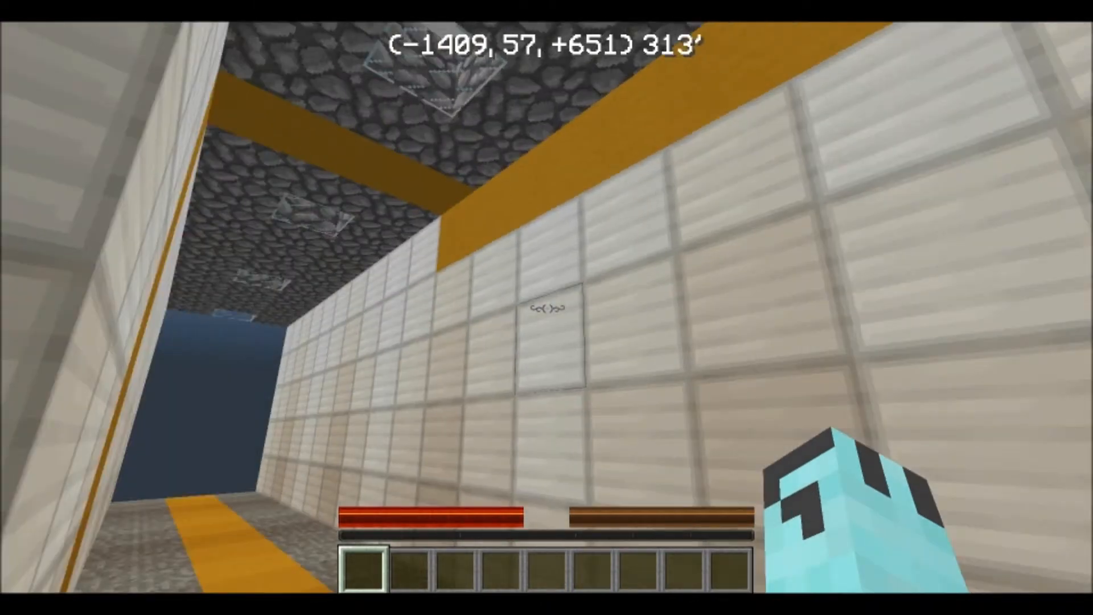
mouse_move(546, 307)
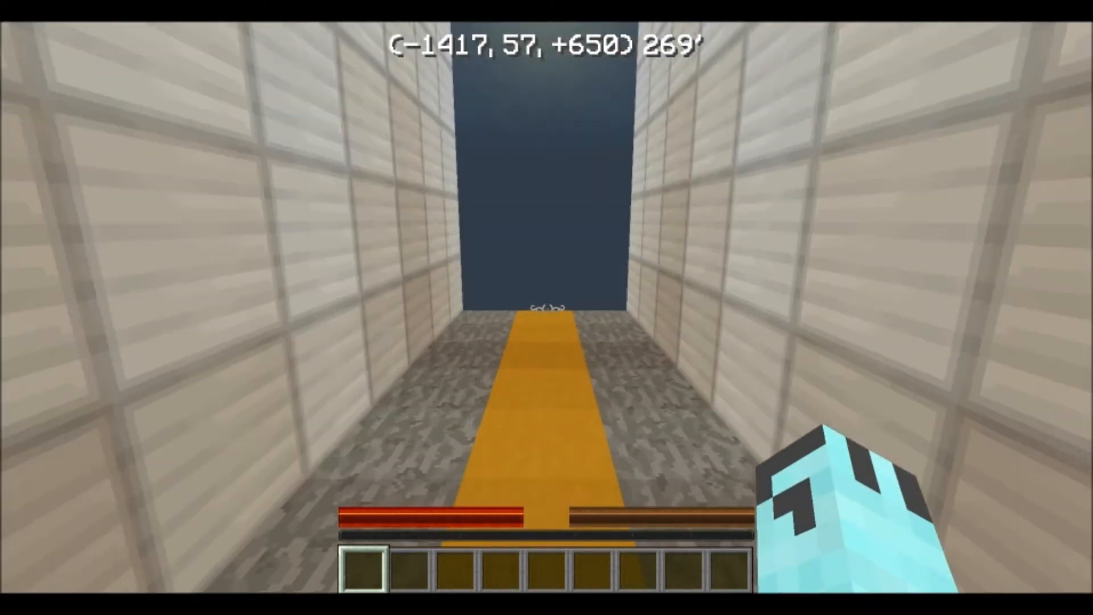
key("w")
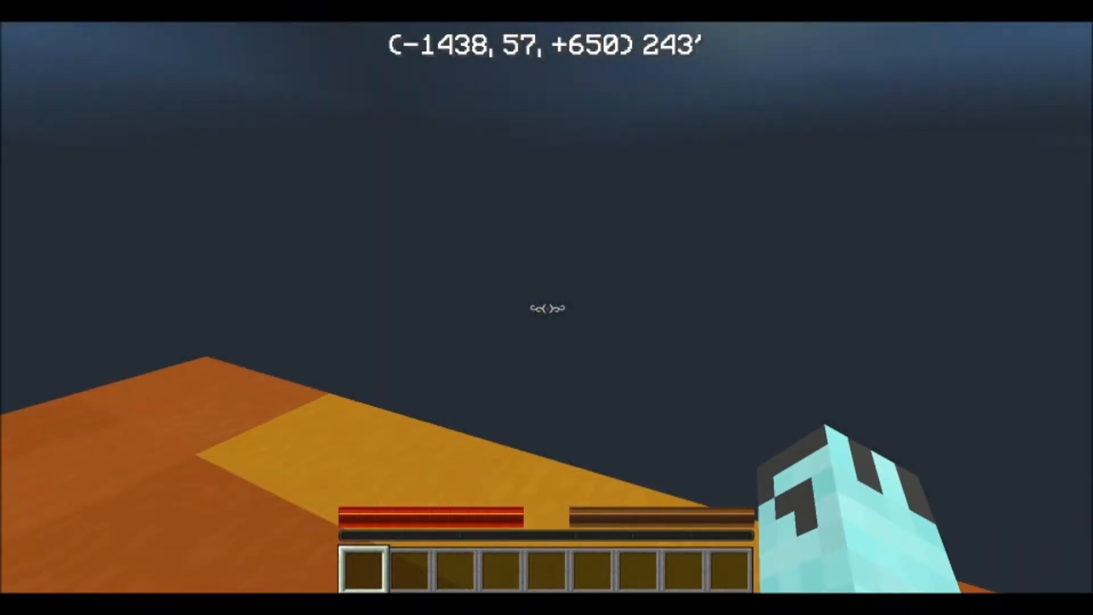
mouse_move(546, 307)
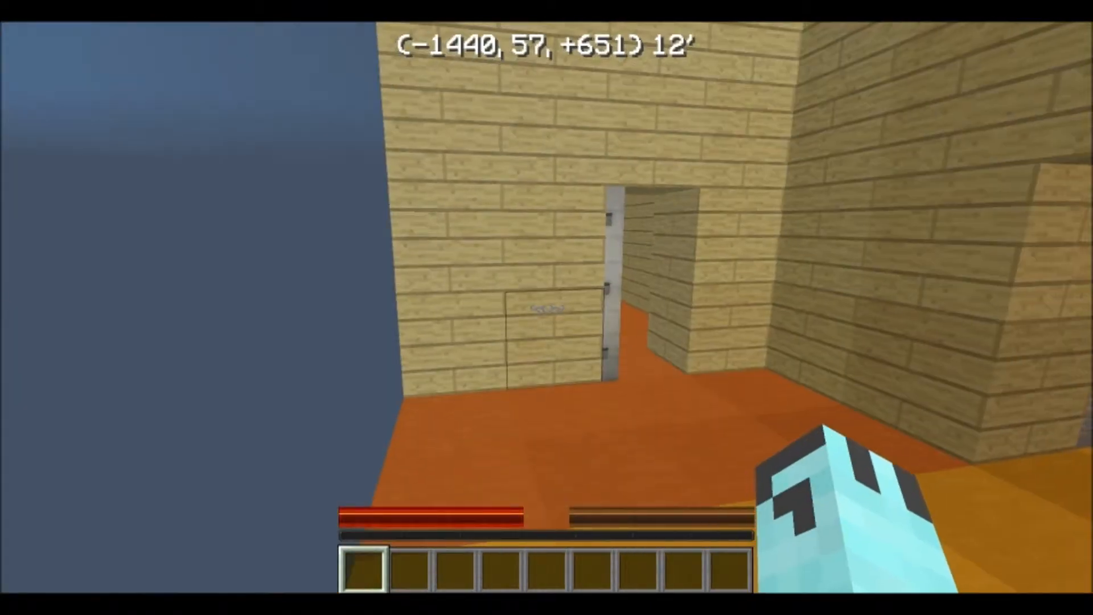
mouse_move(546, 307)
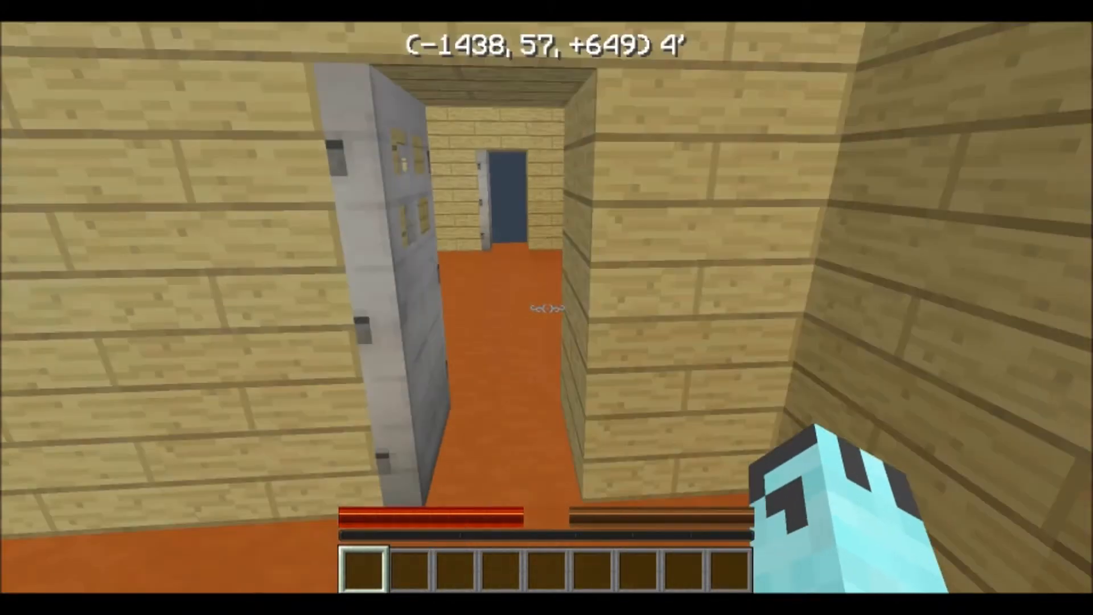
mouse_move(546, 307)
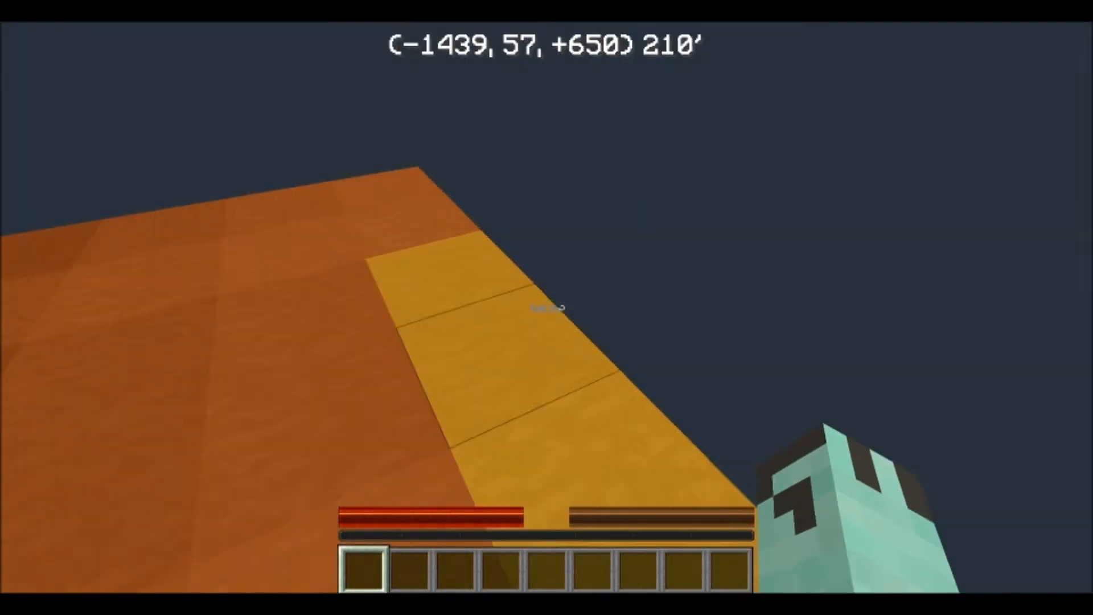
Pause and resume twice while heading past the counter room onto the fenced walkway
key("Escape")
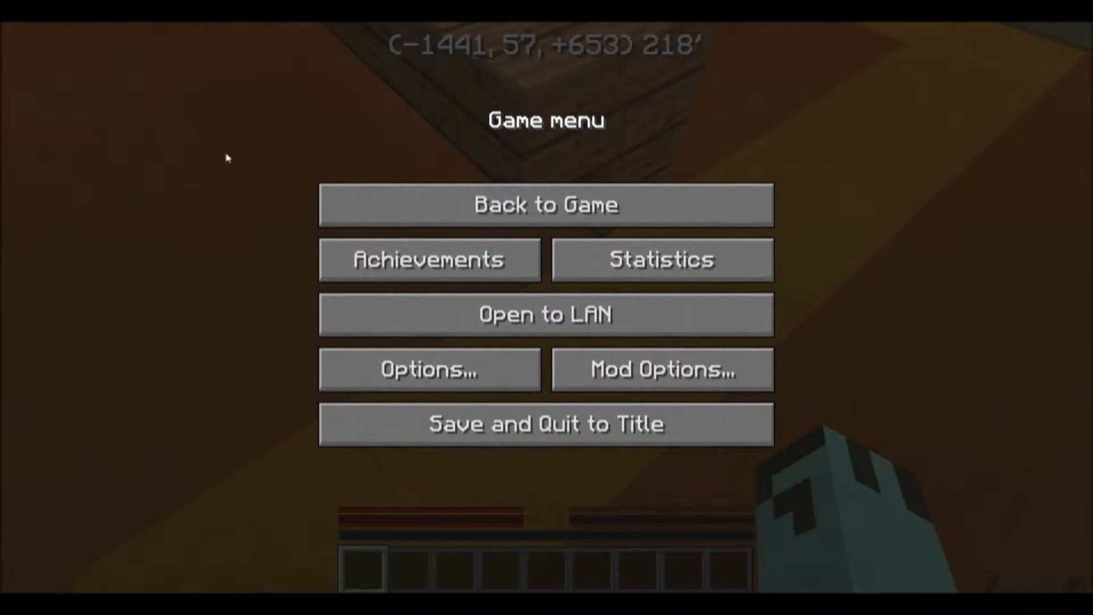
left_click(545, 204)
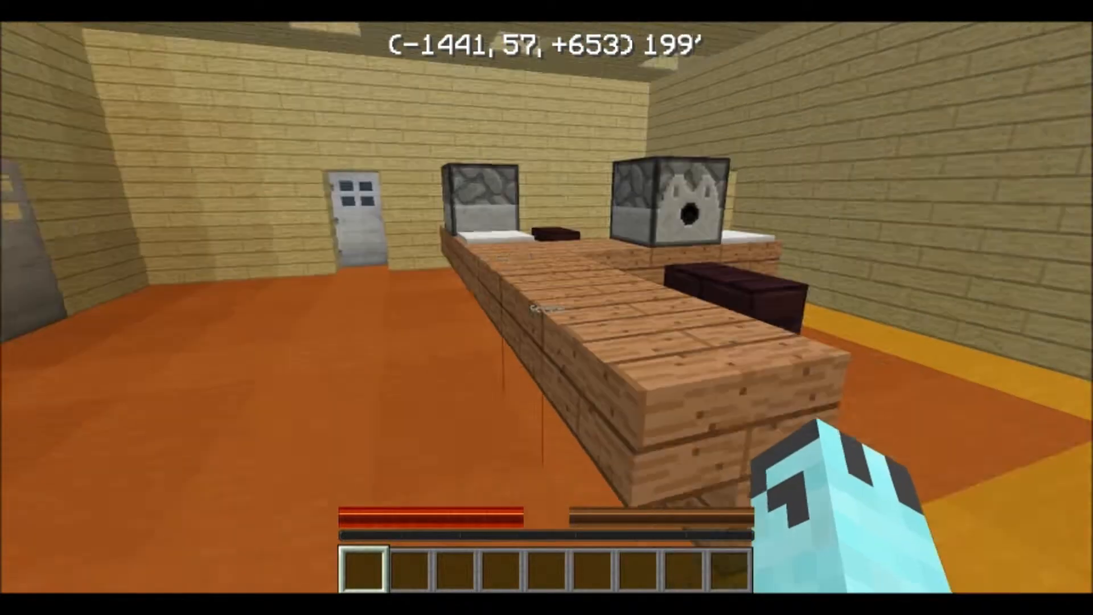
mouse_move(546, 307)
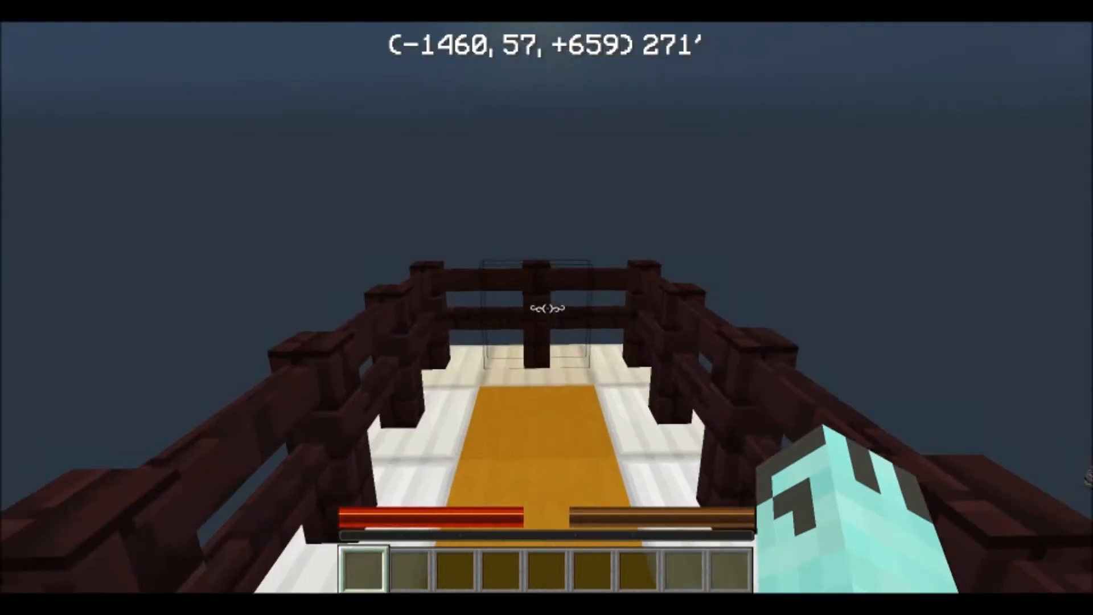
key("Escape")
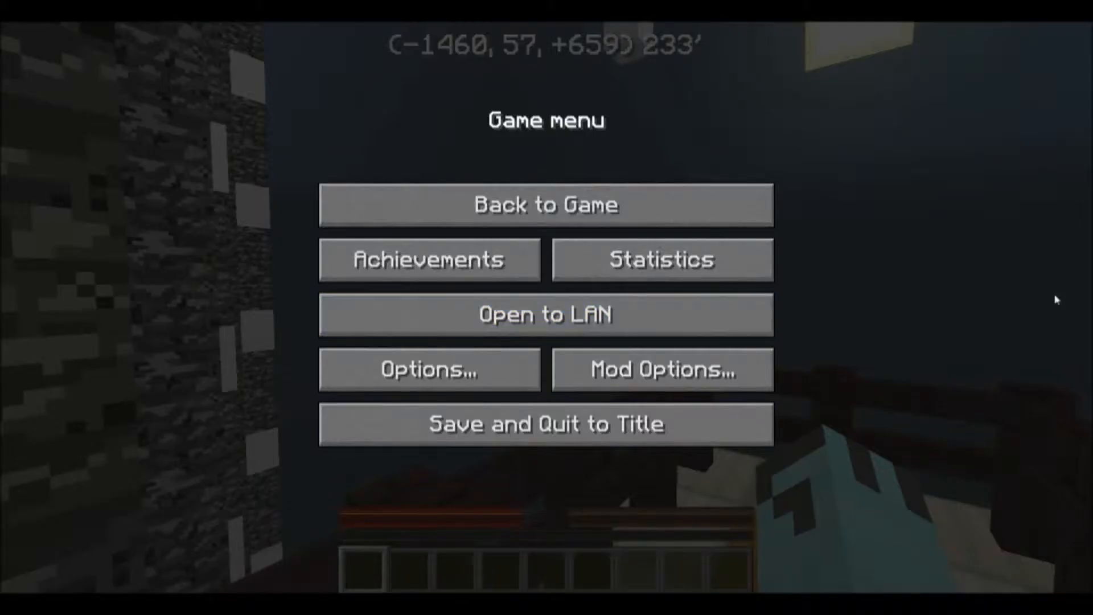
left_click(547, 205)
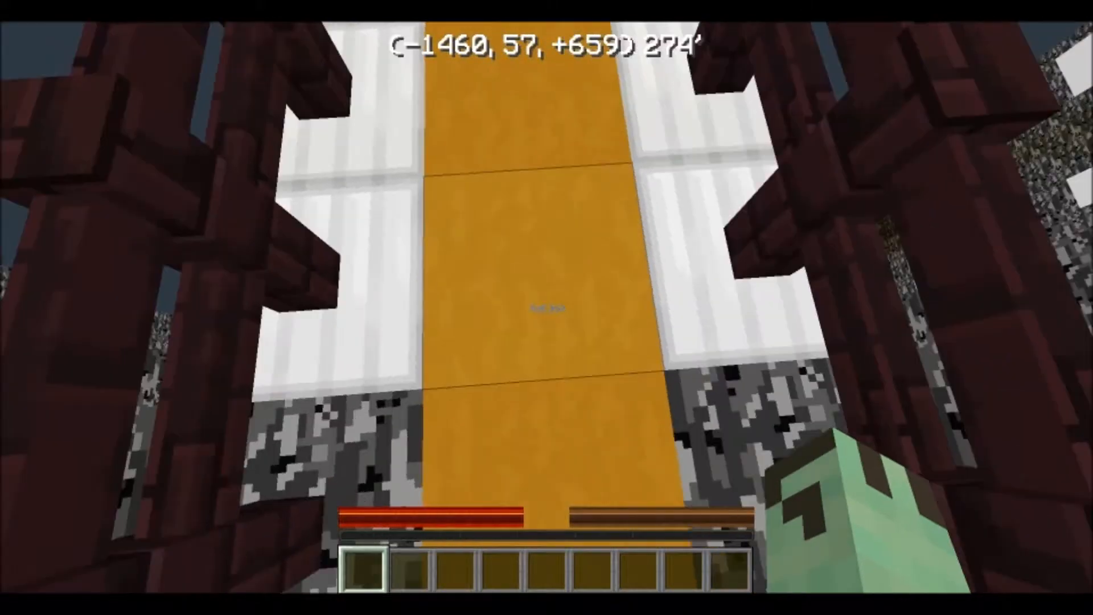
mouse_move(547, 308)
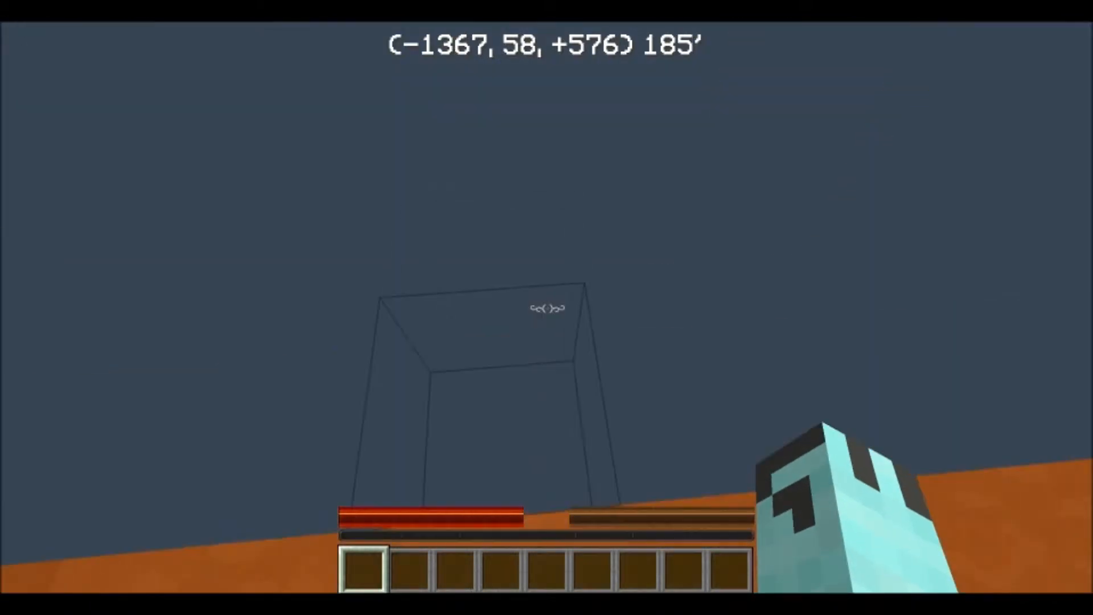
Pause and resume play twice while heading down the long orange-floored corridor
key("Escape")
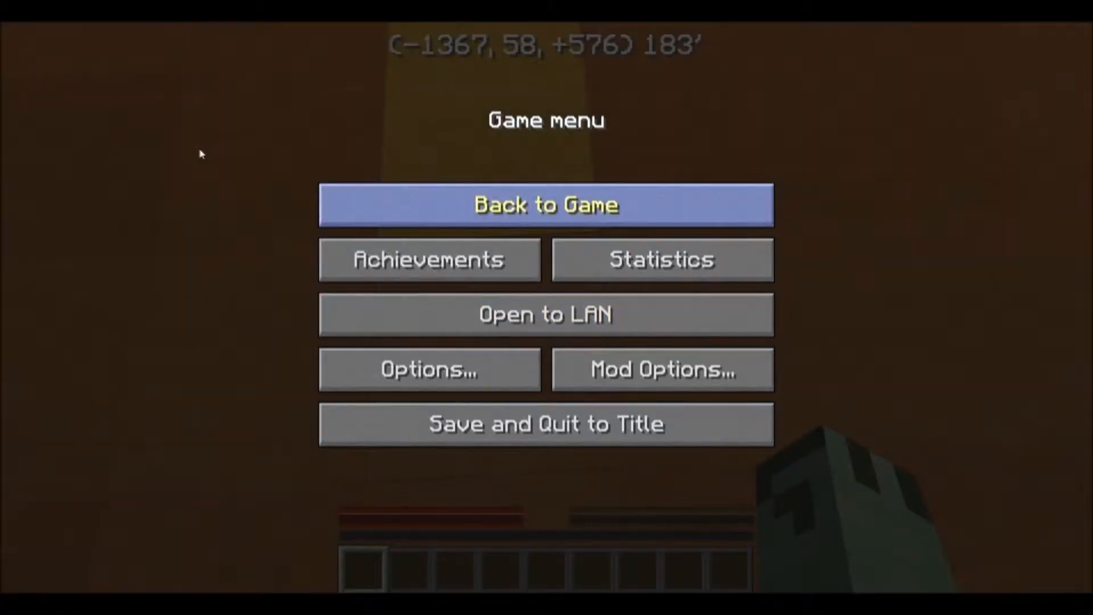
left_click(546, 205)
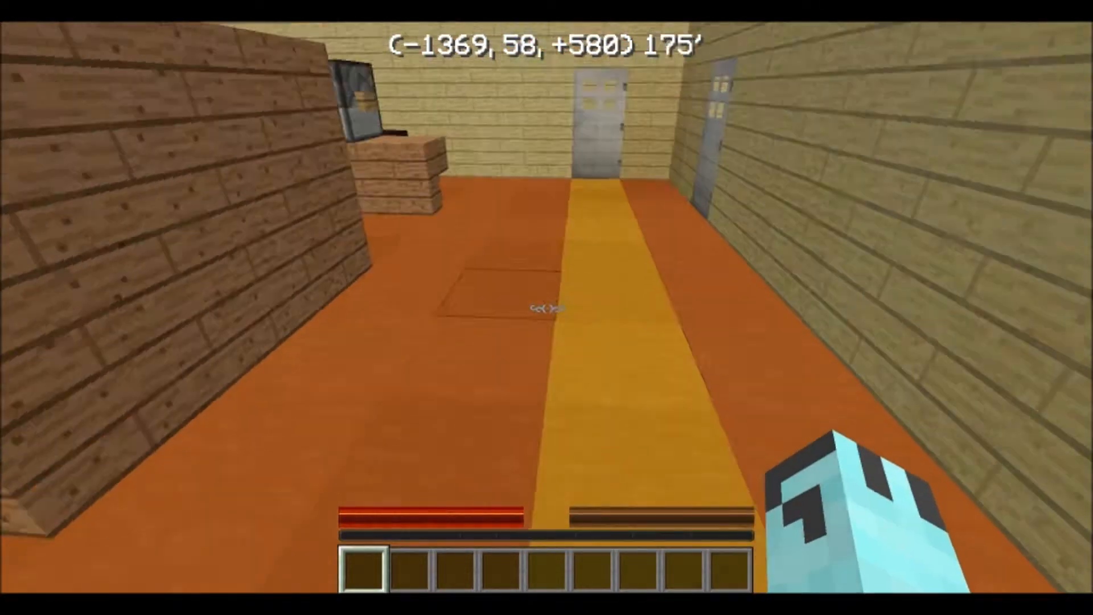
mouse_move(546, 309)
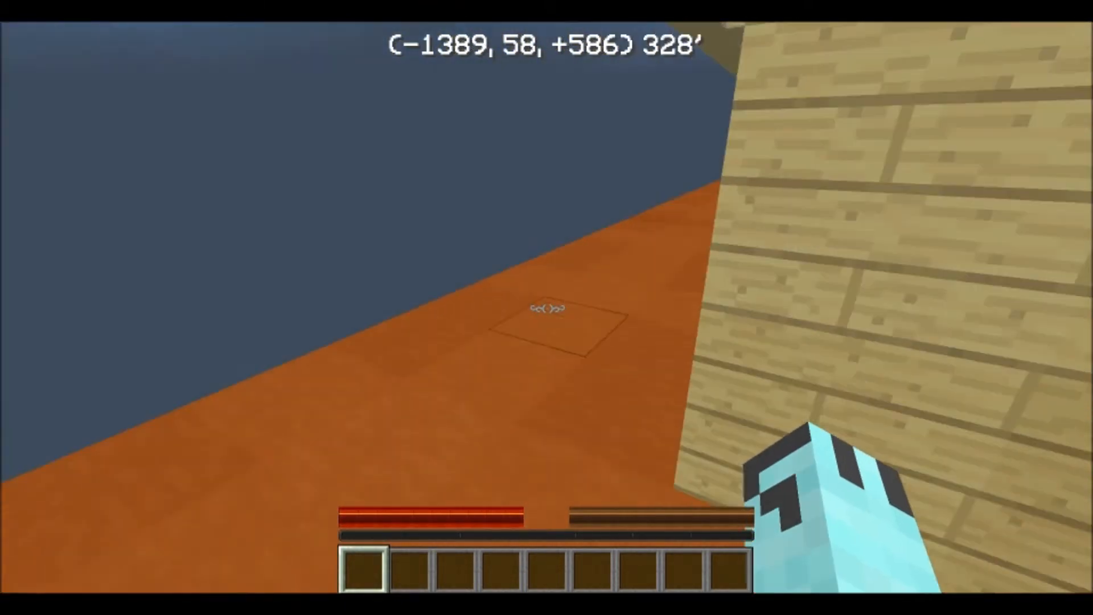
key("Escape")
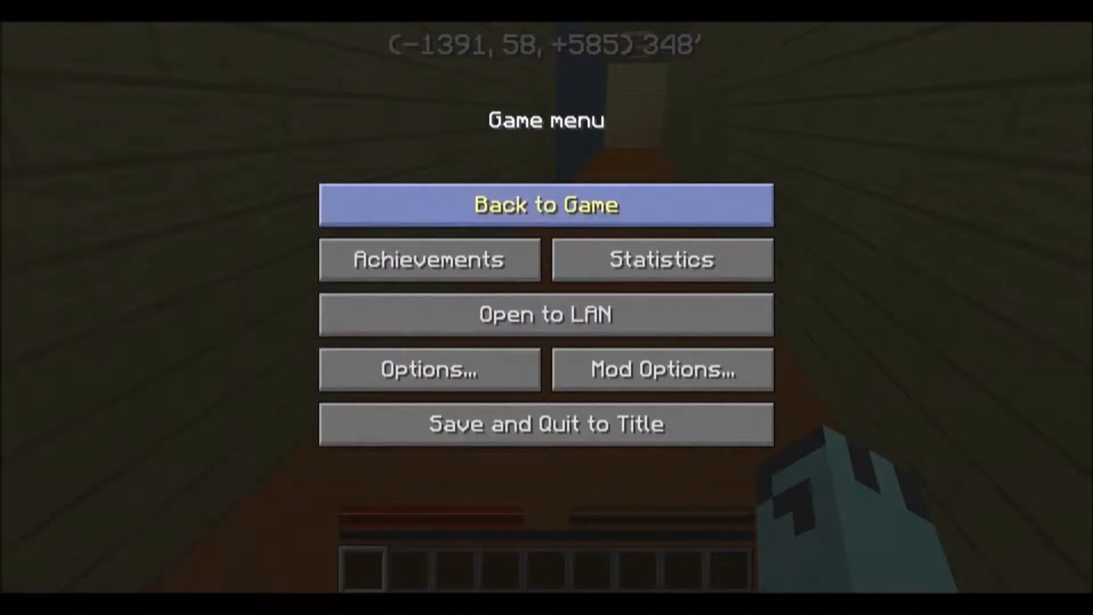
left_click(547, 205)
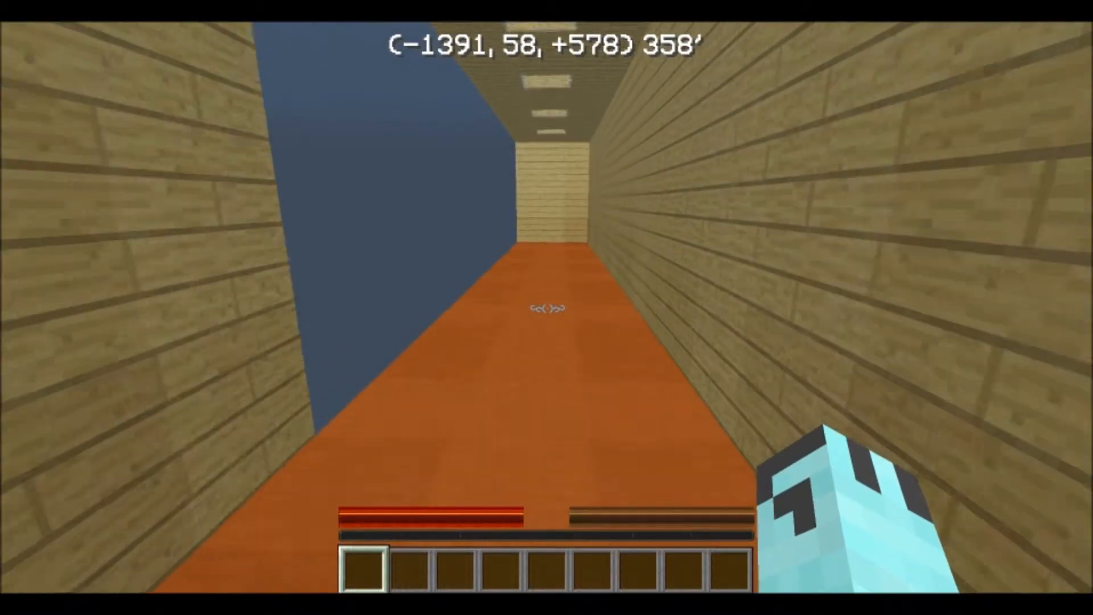
Walk forward into the plank-walled side rooms to the end wall, then pause
key("w")
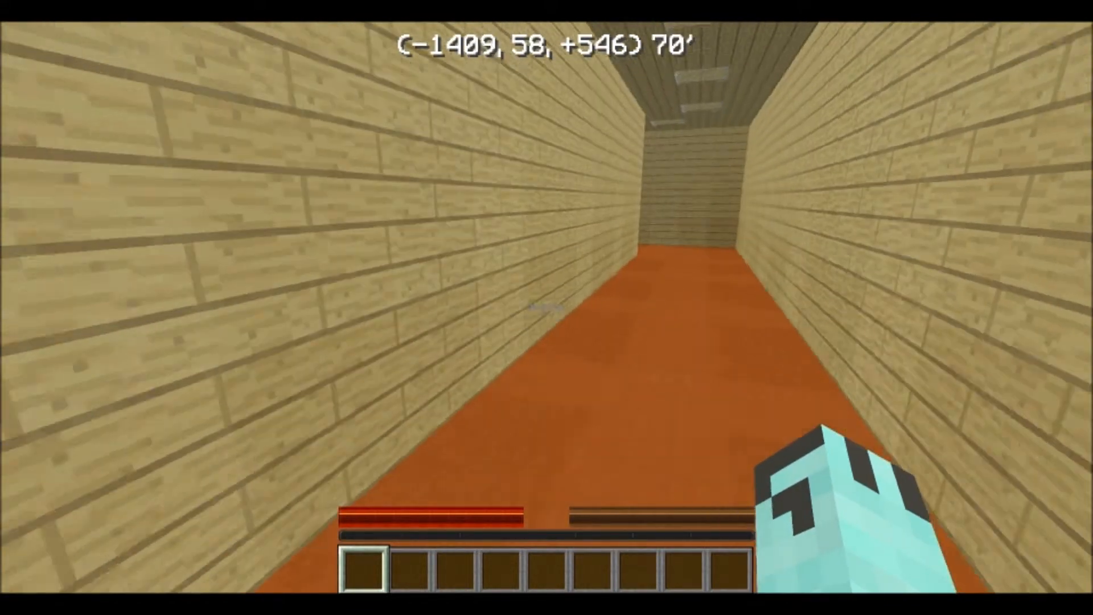
key("w")
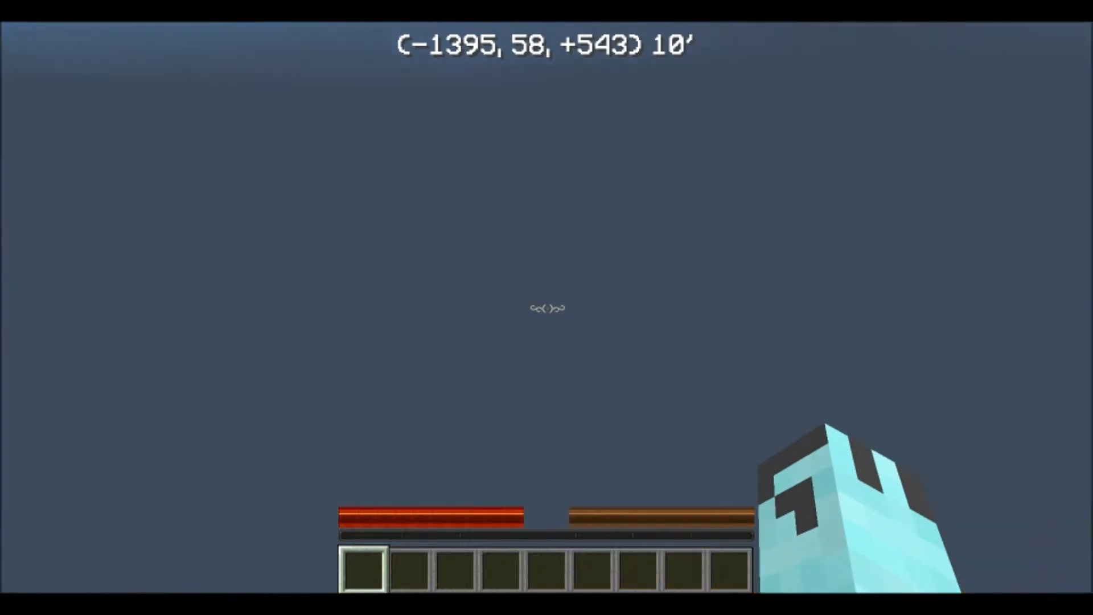
mouse_move(548, 309)
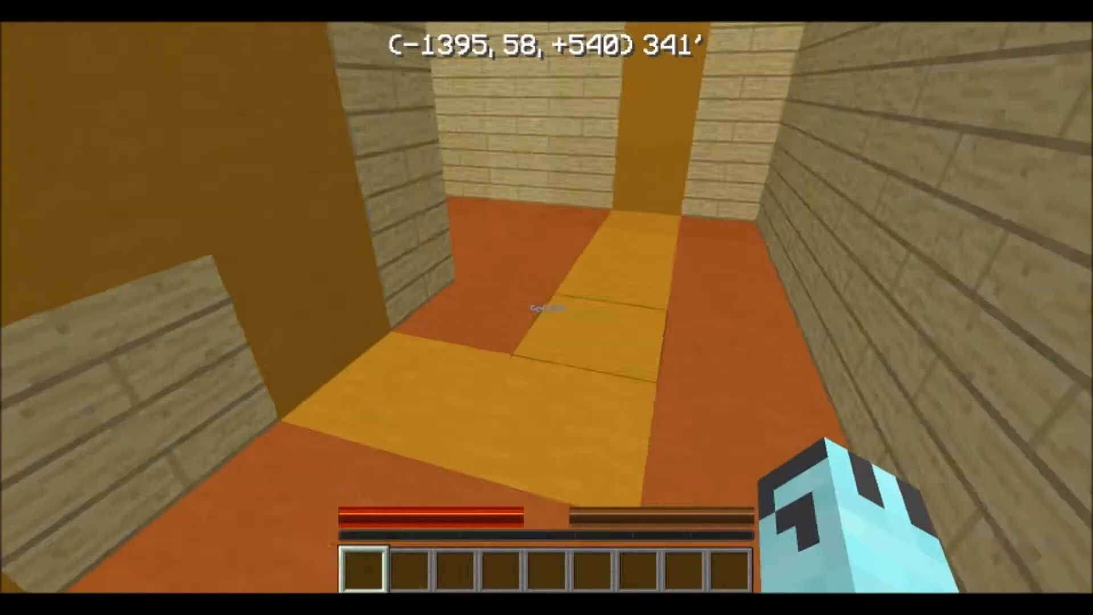
mouse_move(546, 307)
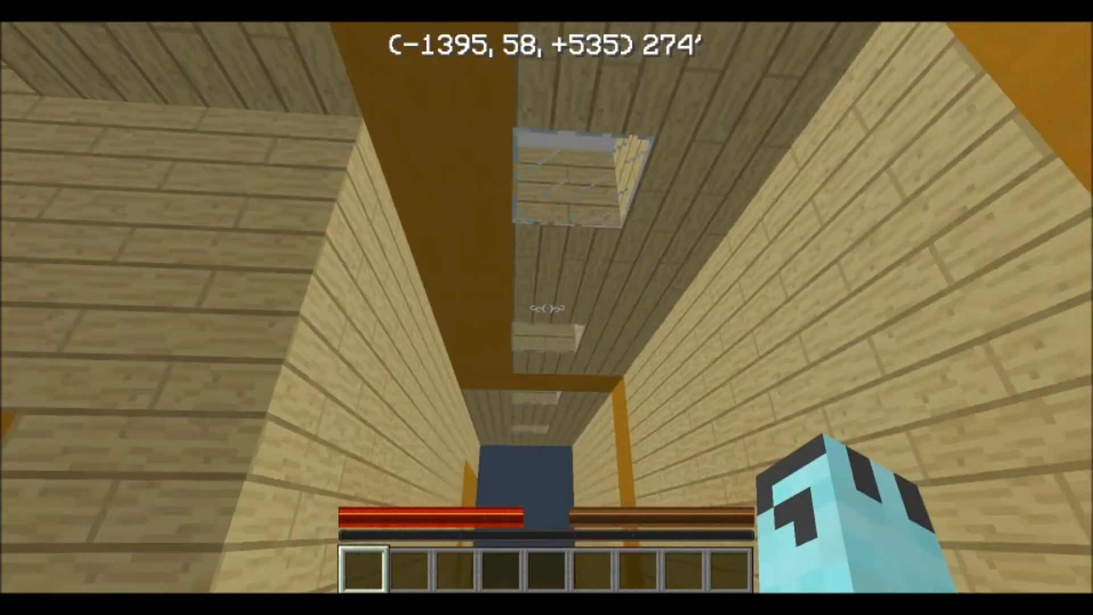
mouse_move(547, 309)
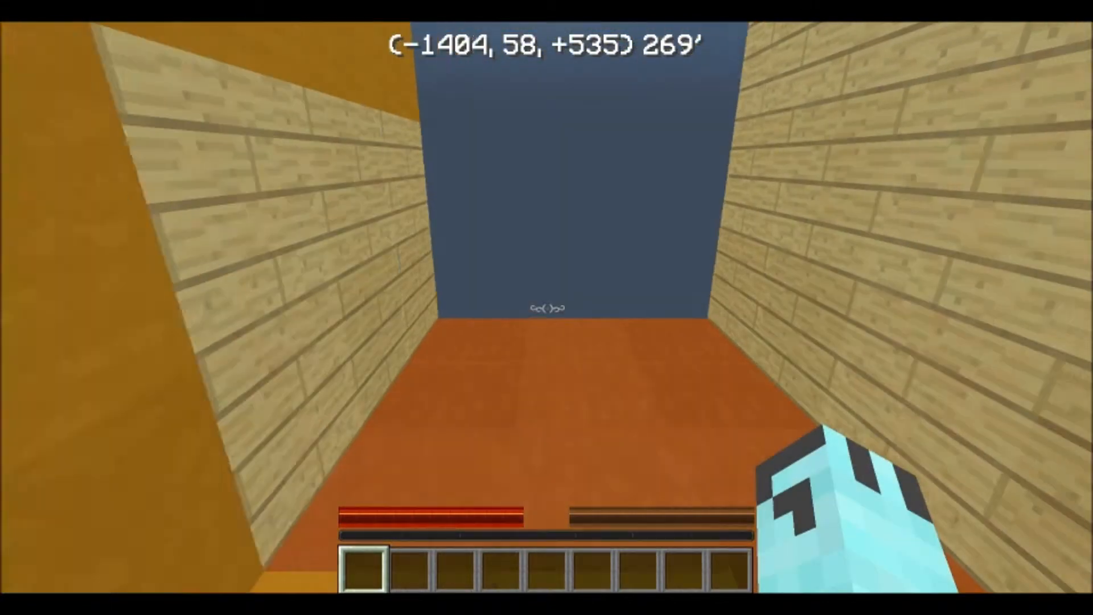
key("Escape")
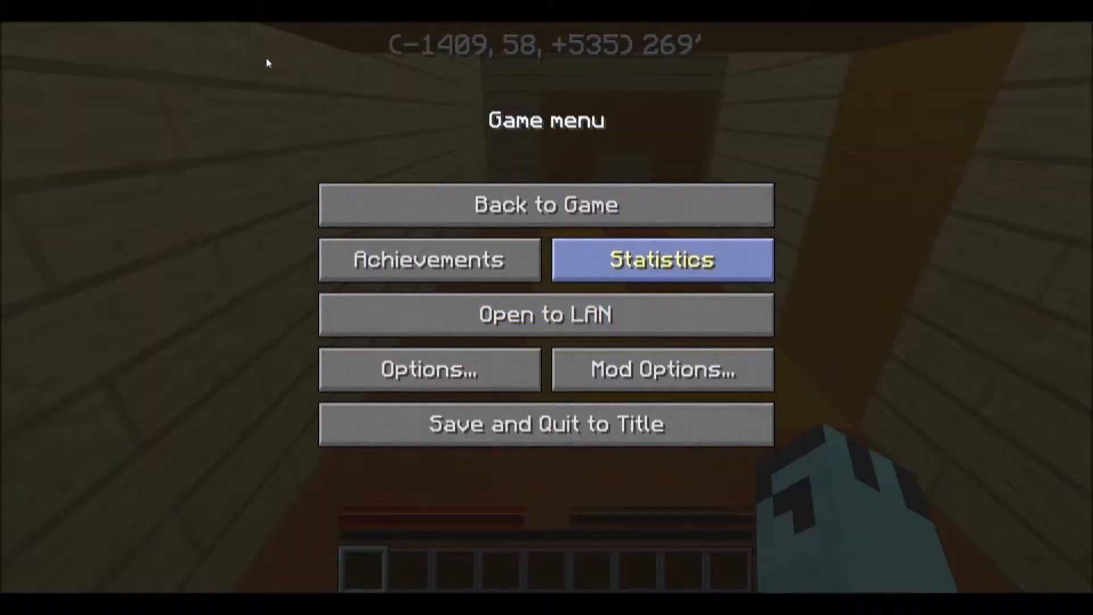
Resume play and walk toward the blue opening onto the pale stone floor
left_click(546, 205)
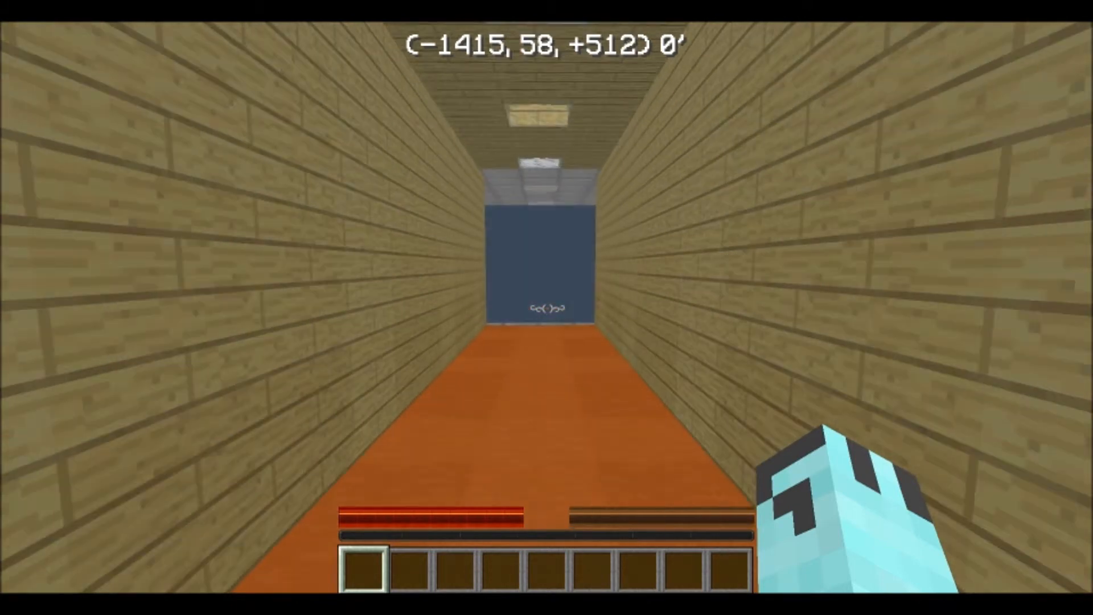
key("w")
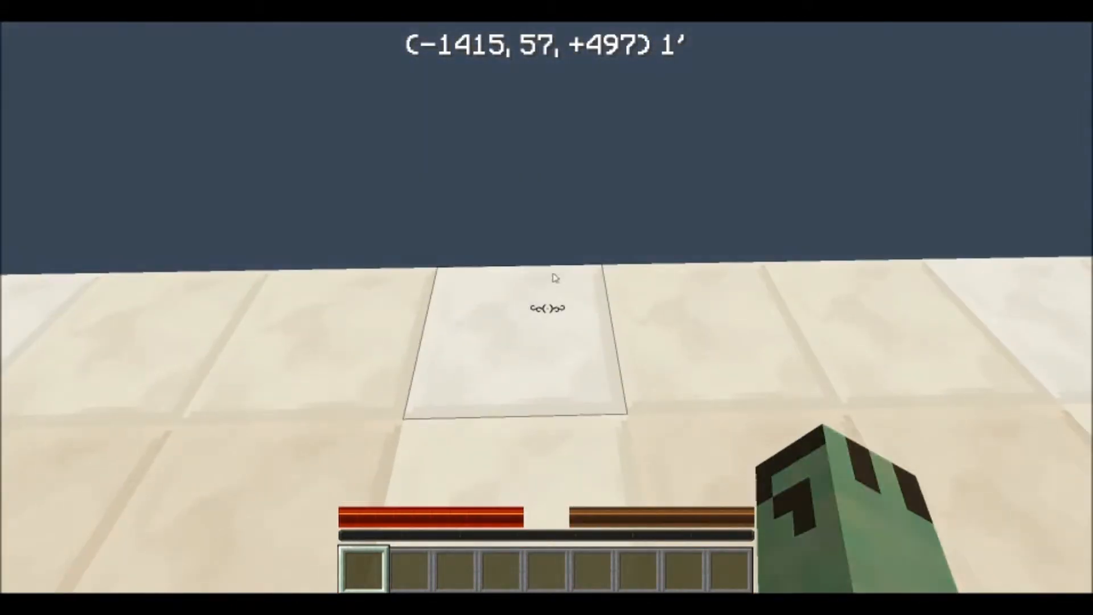
mouse_move(553, 278)
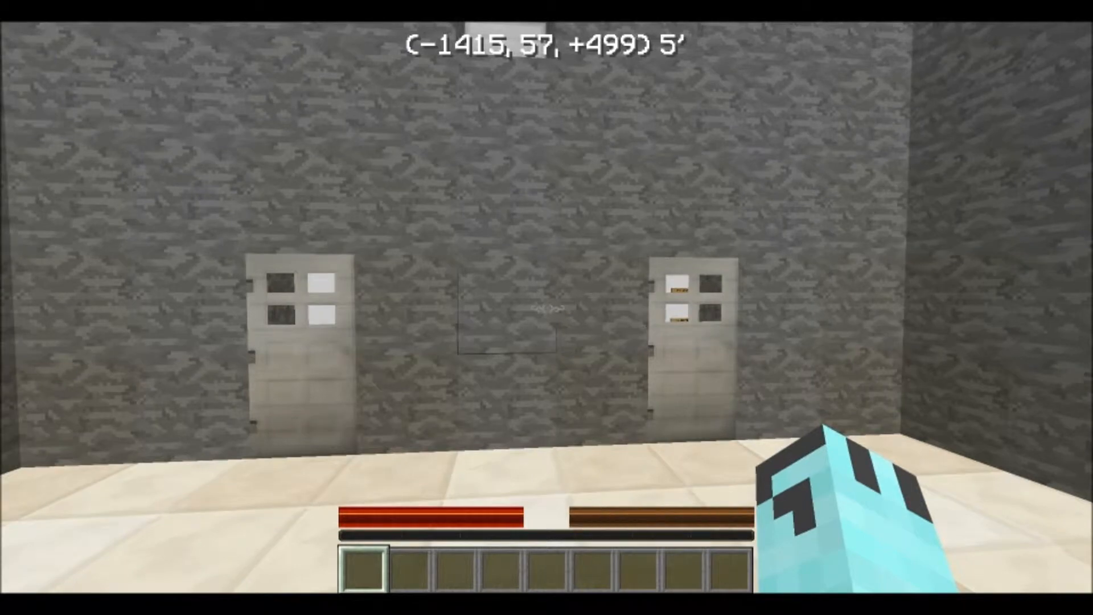
mouse_move(546, 307)
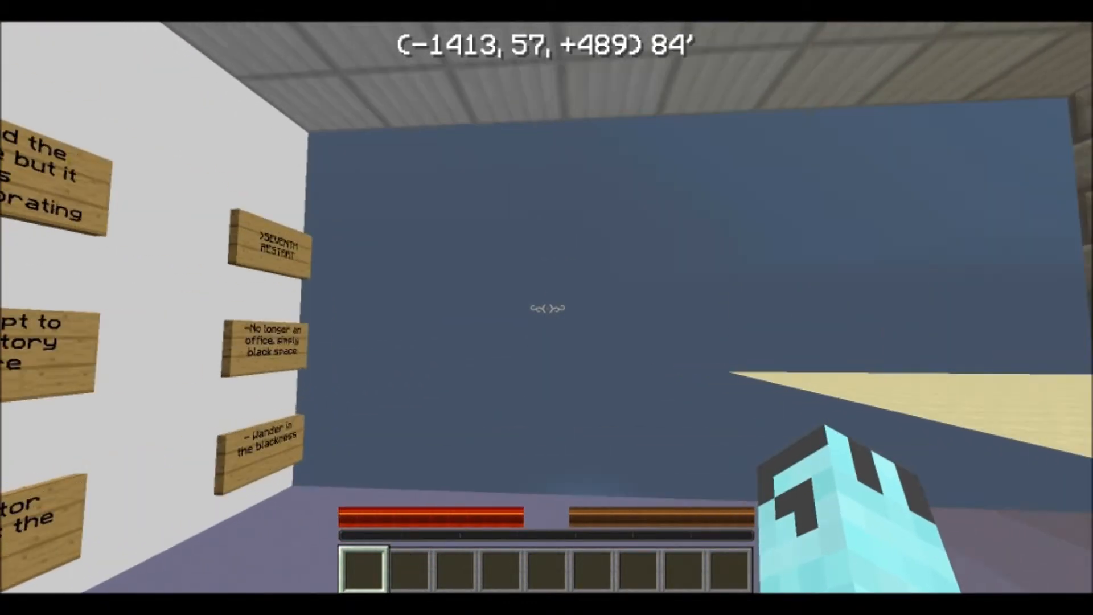
mouse_move(546, 307)
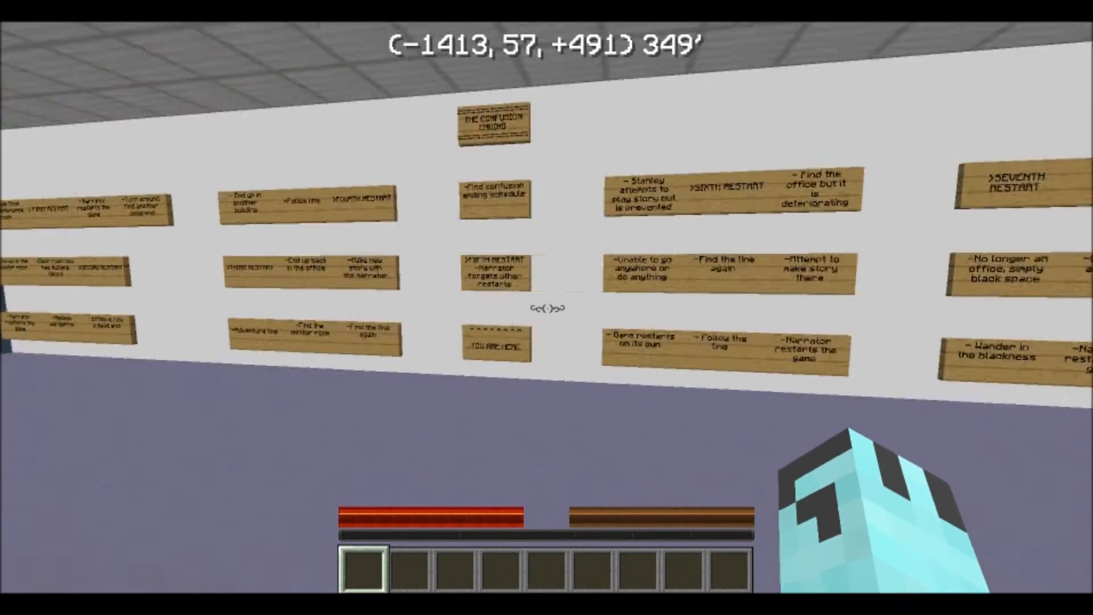
mouse_move(546, 306)
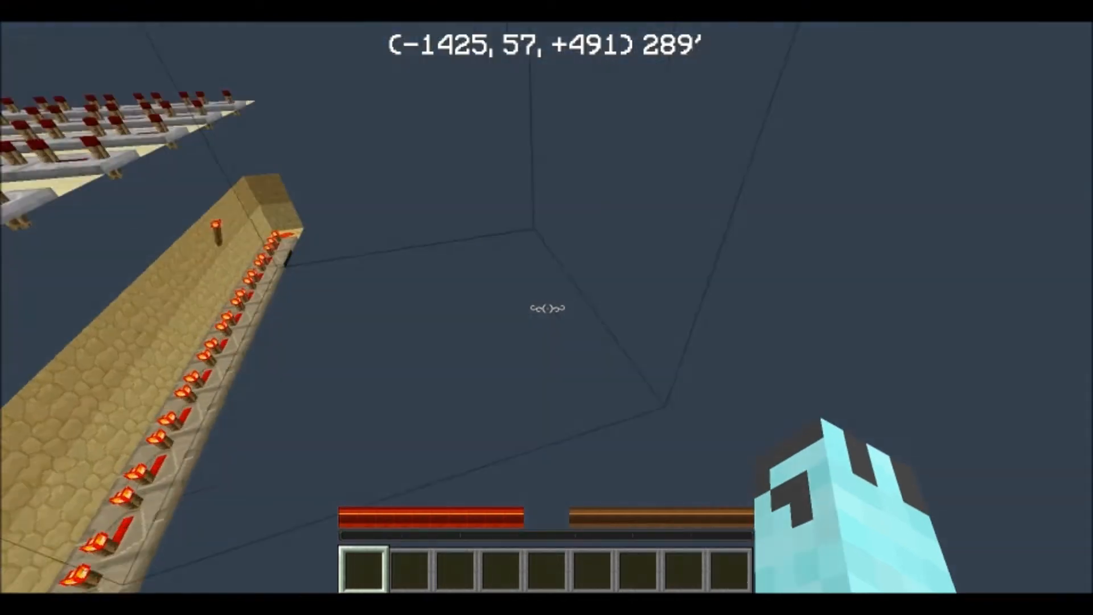
Pause and resume play before stepping into the complete blackness of the ending
key("Escape")
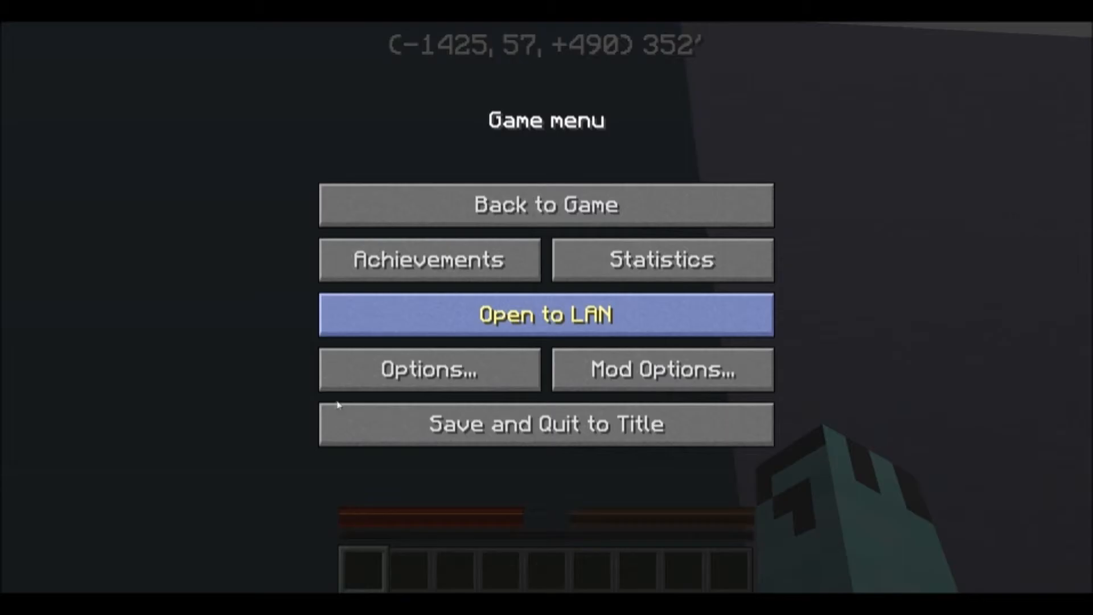
left_click(547, 205)
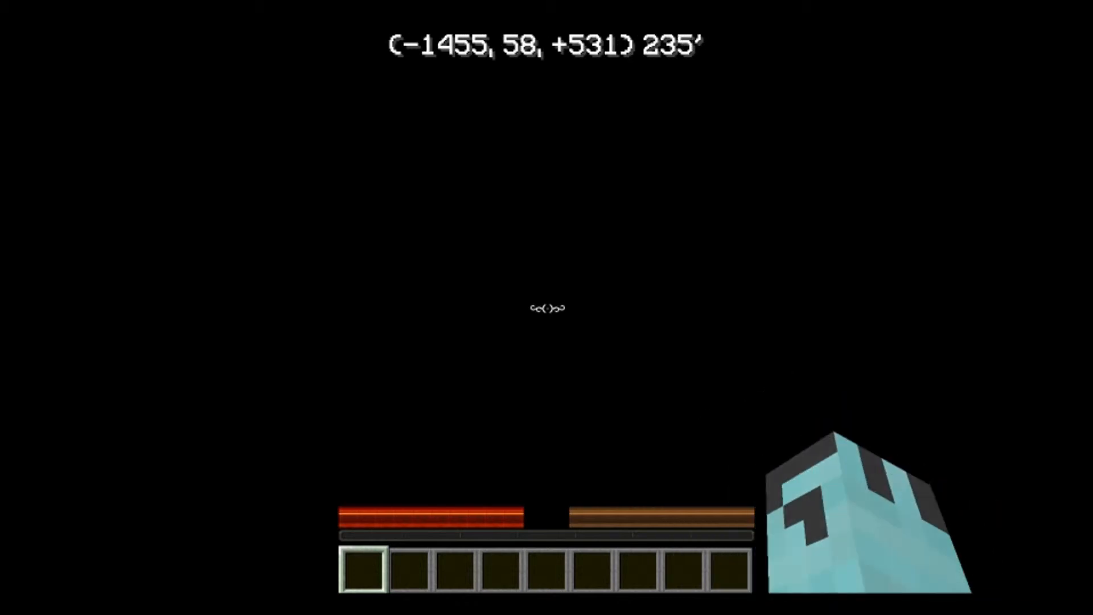
mouse_move(548, 309)
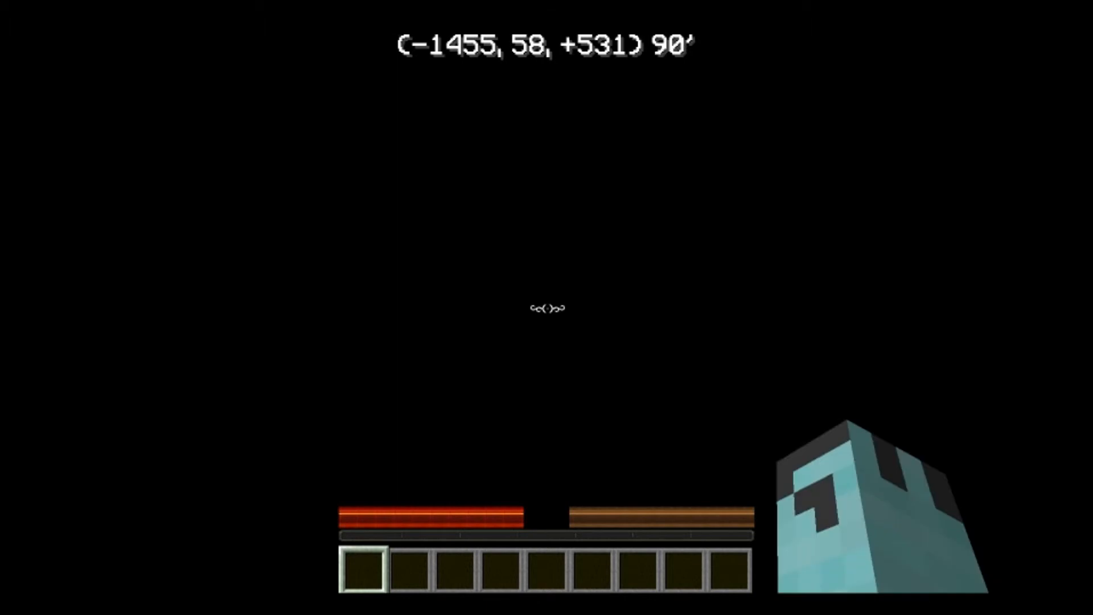
mouse_move(547, 307)
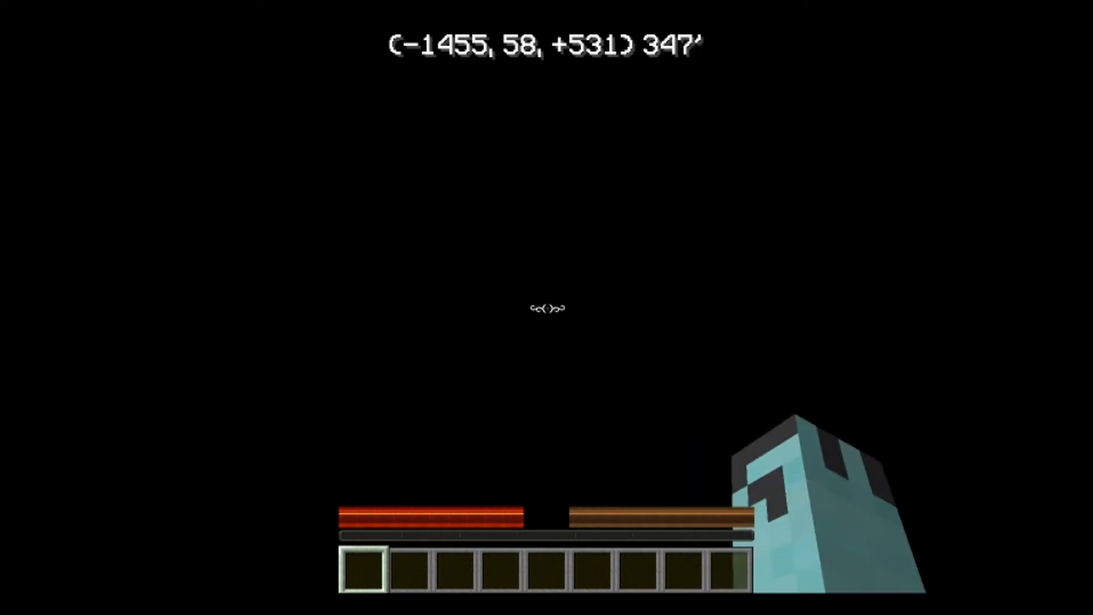